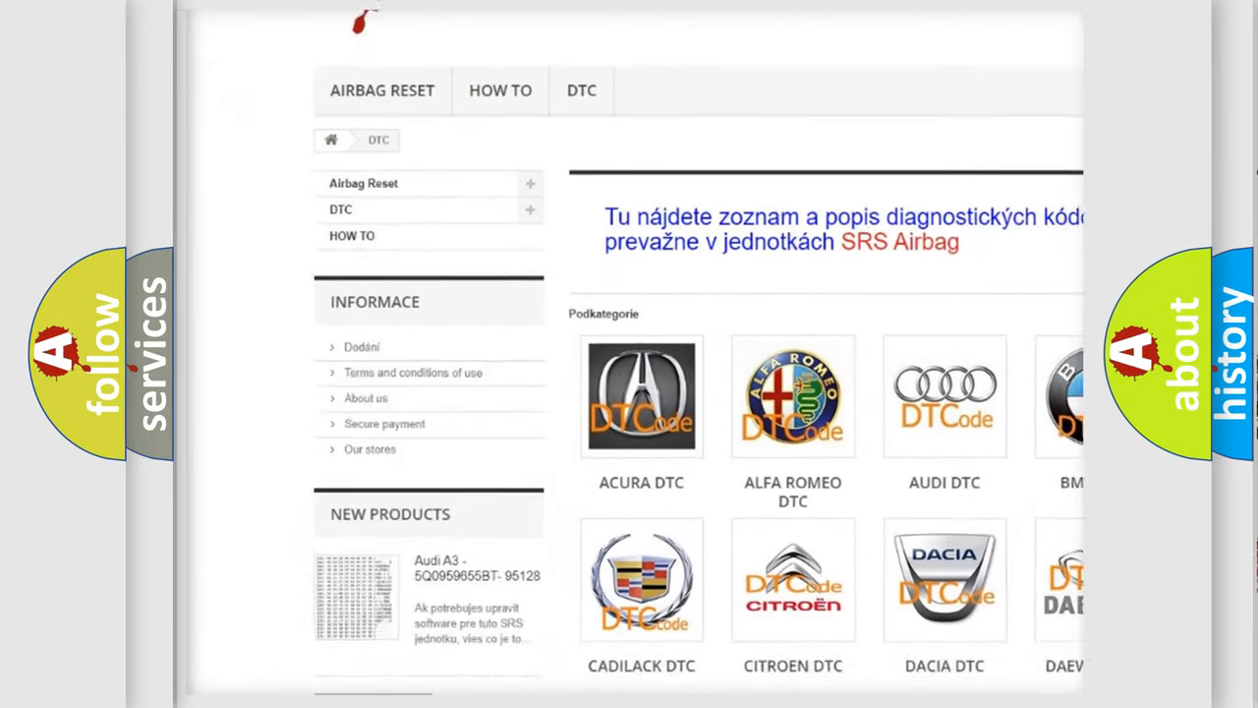
scroll("down", 3)
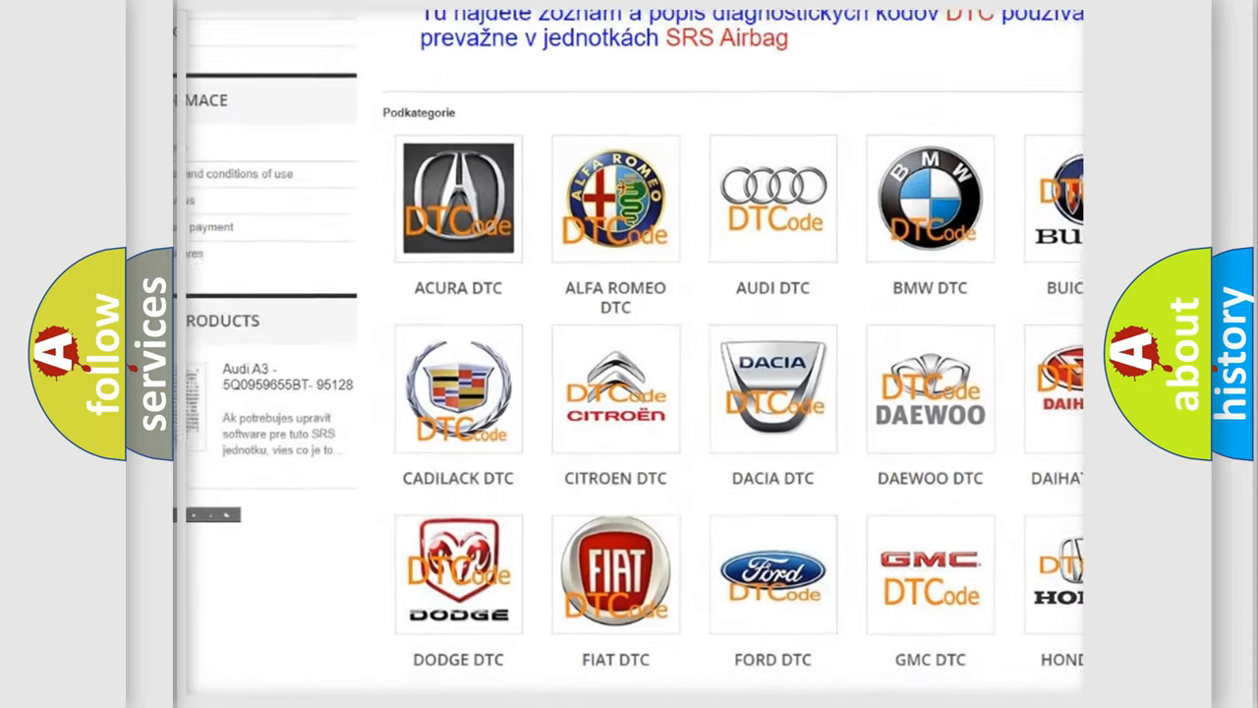
scroll("down", 3)
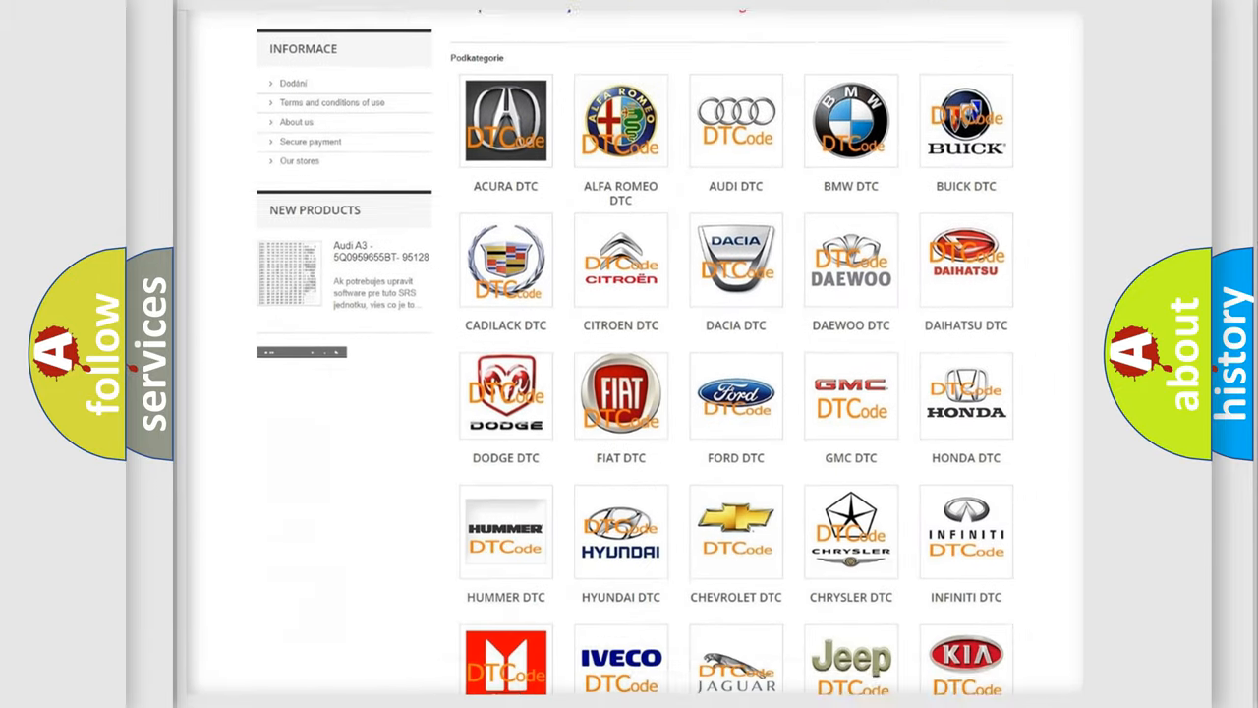
scroll("down", 3)
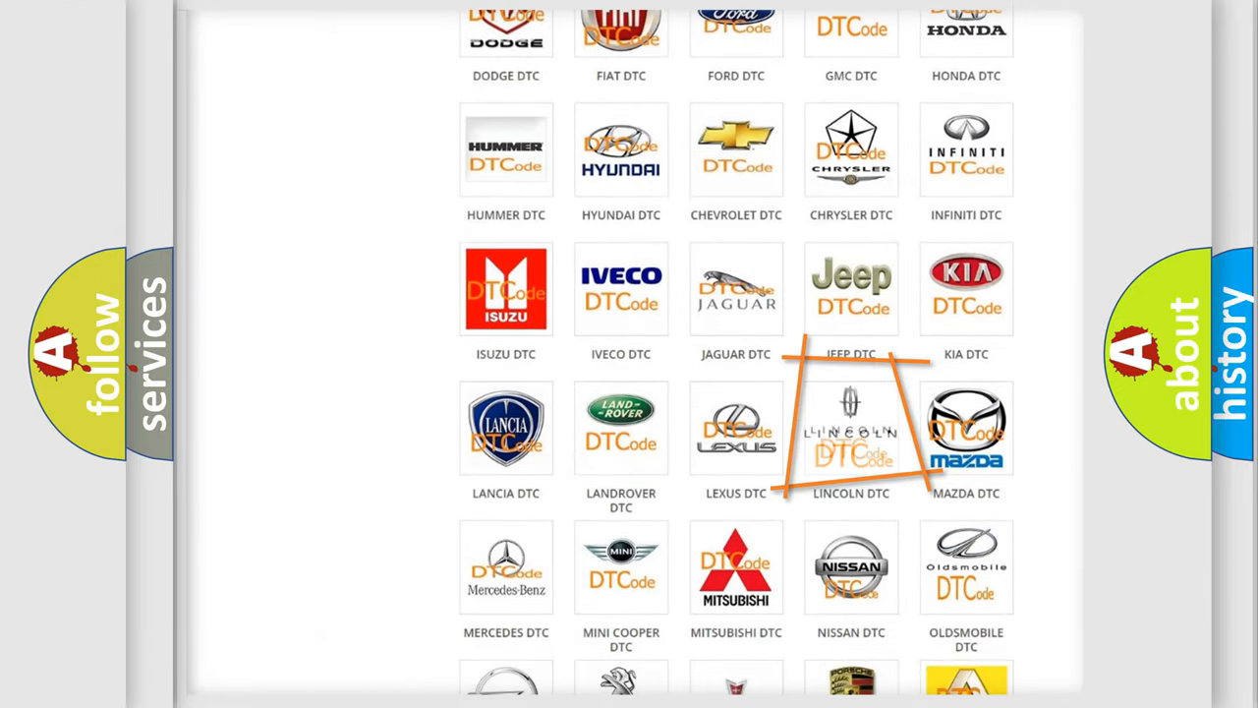